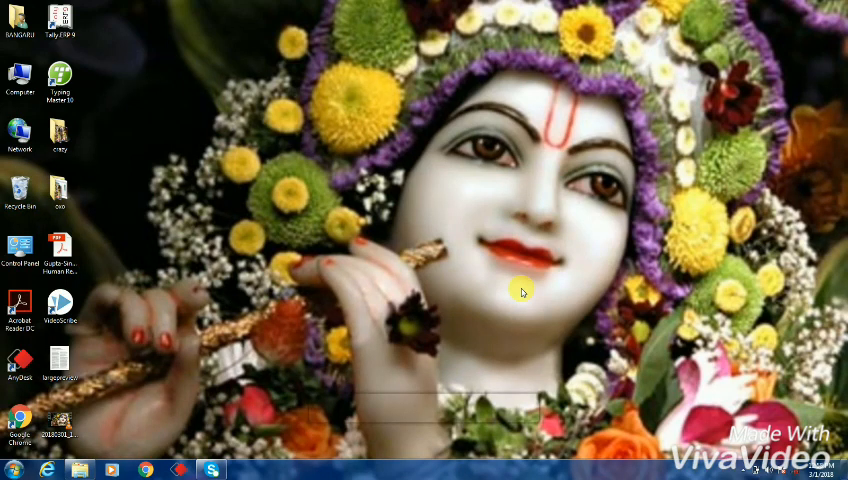
mouse_move(495, 263)
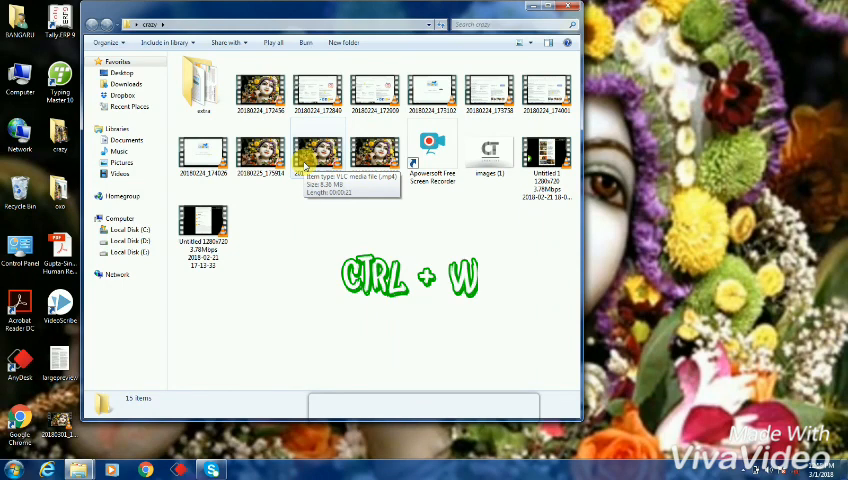
Close the crazy folder window, then return to the twitter search results tab.
key("ctrl+w")
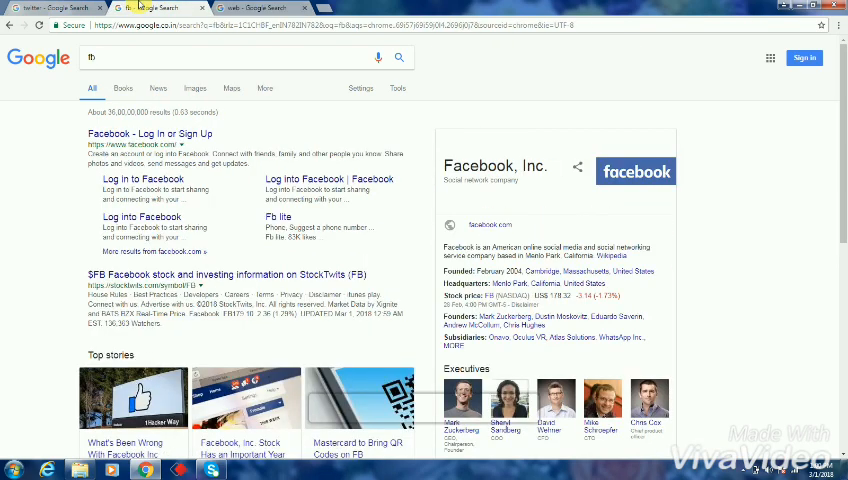
key("ctrl+shift+tab")
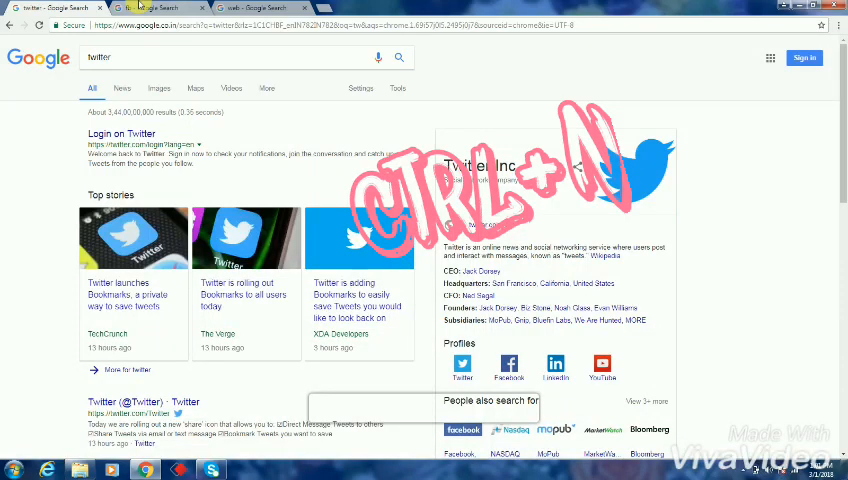
Open a second Chrome window with a blank new tab using Ctrl+N.
key("ctrl+n")
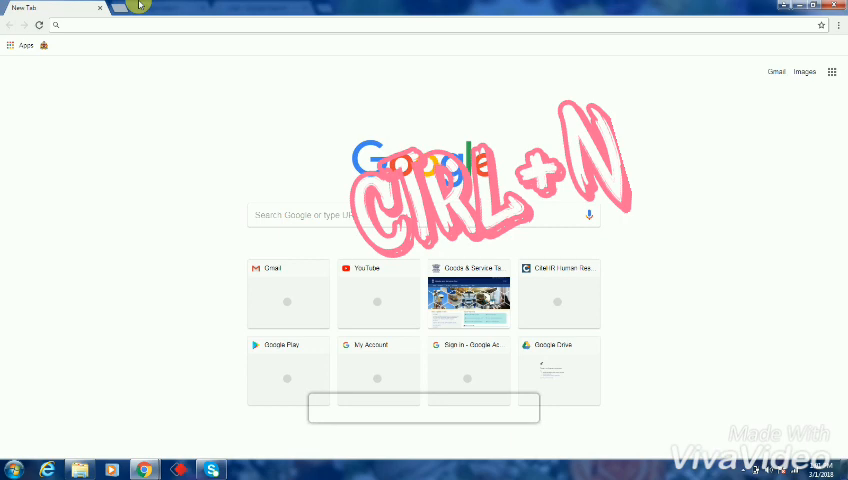
key("ctrl+n")
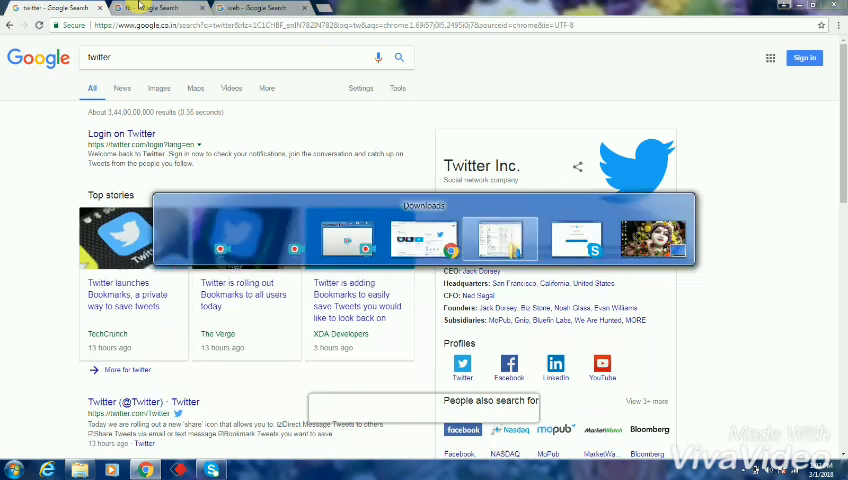
Alt+Tab through the open windows and land on the Windows desktop.
key("alt+tab")
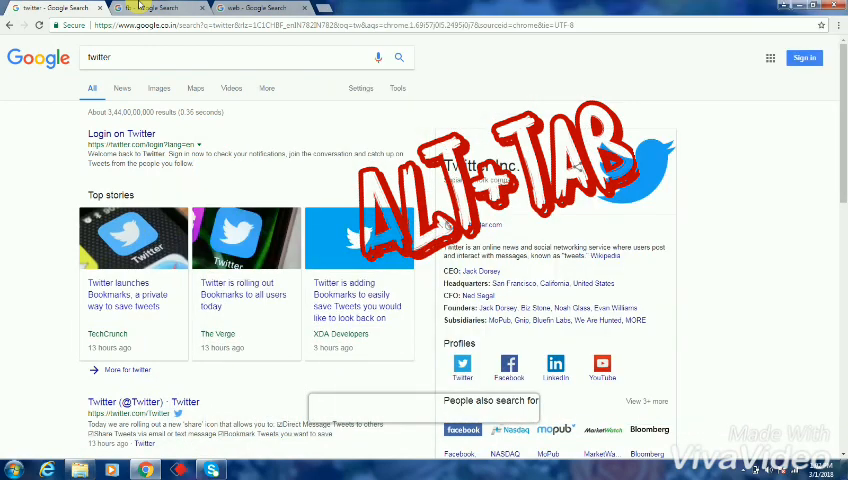
key("alt+tab")
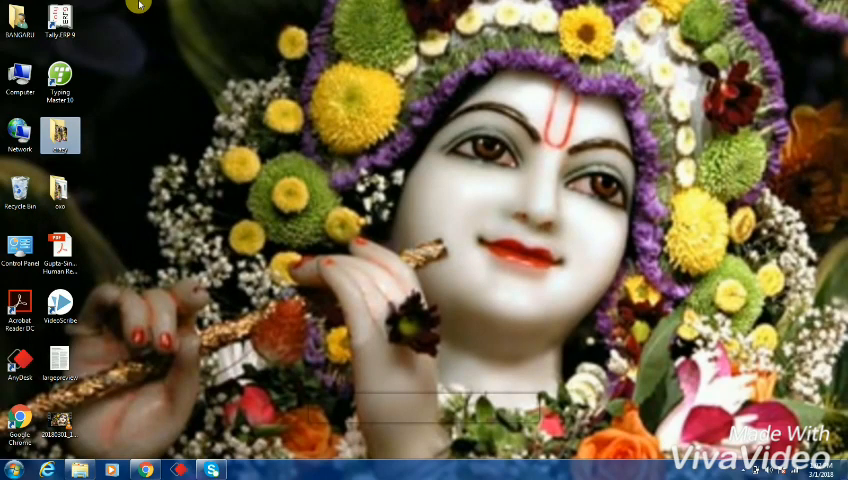
key("Alt+F4")
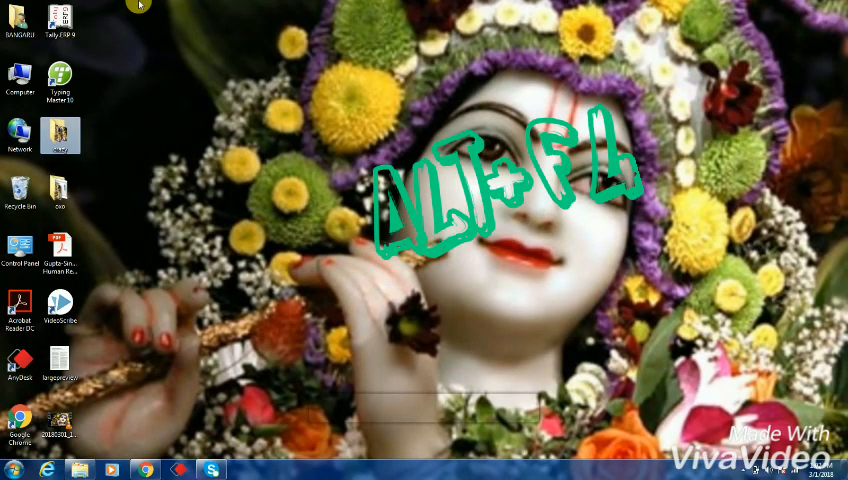
right_click(140, 20)
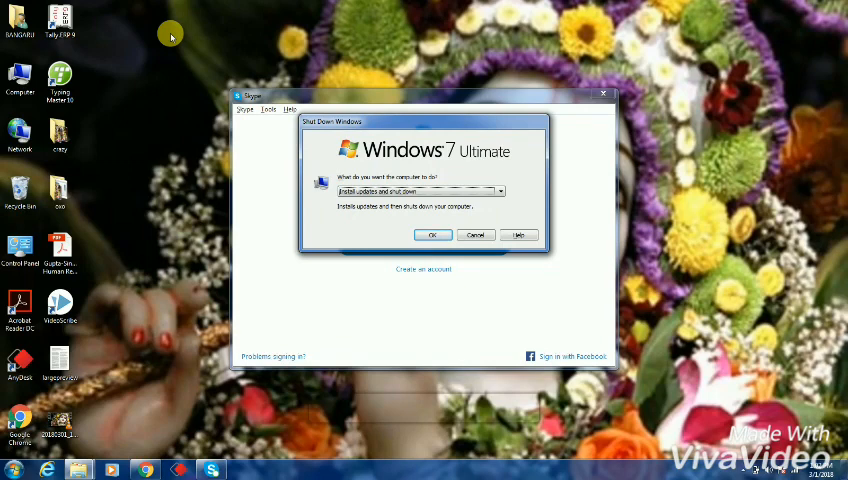
mouse_move(165, 18)
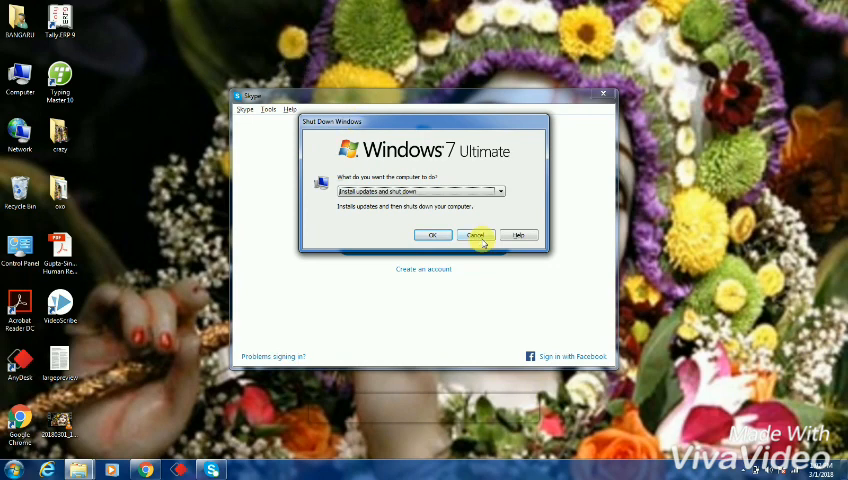
left_click(478, 235)
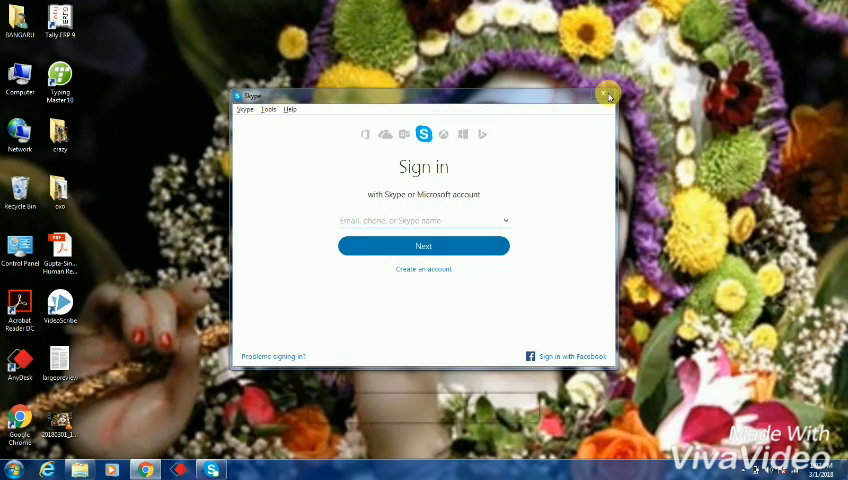
left_click(608, 95)
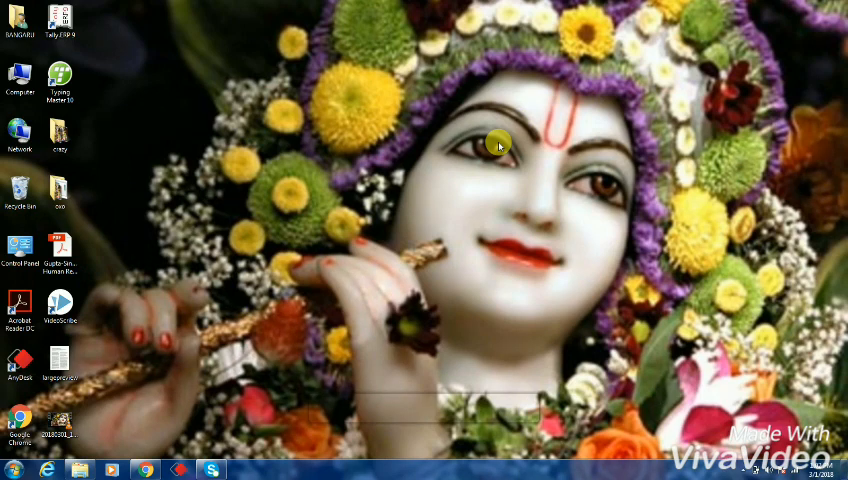